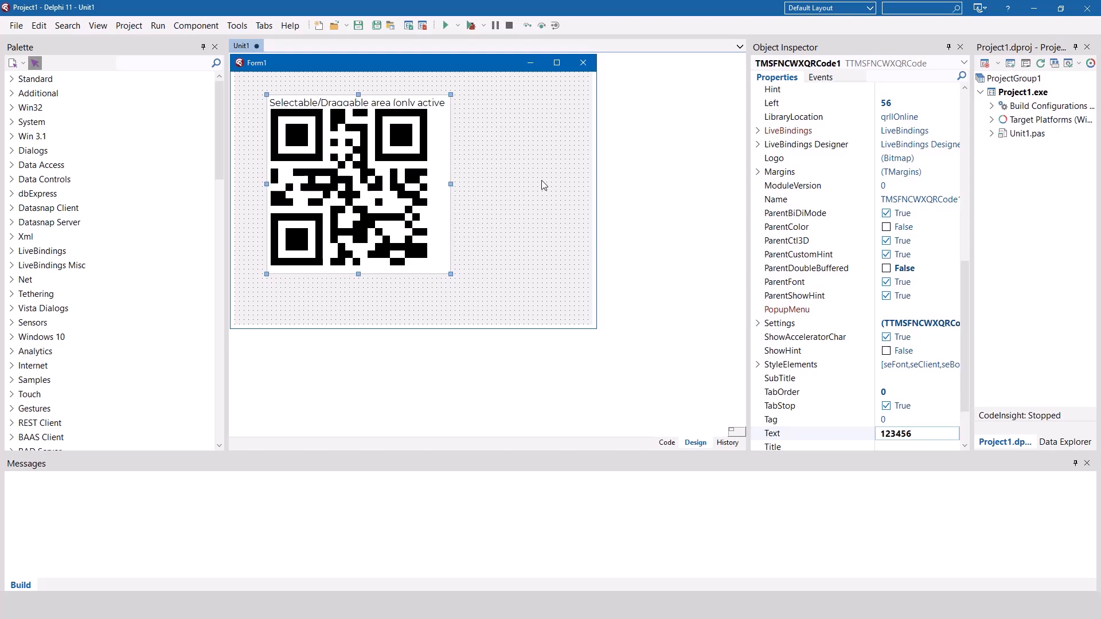
Step: Find TTMSFNCWXQRCode via the Palette search 'wxqr' and add it to Form1
{"action": "left_click", "coordinate": [506, 302]}
{"action": "type", "text": "w"}
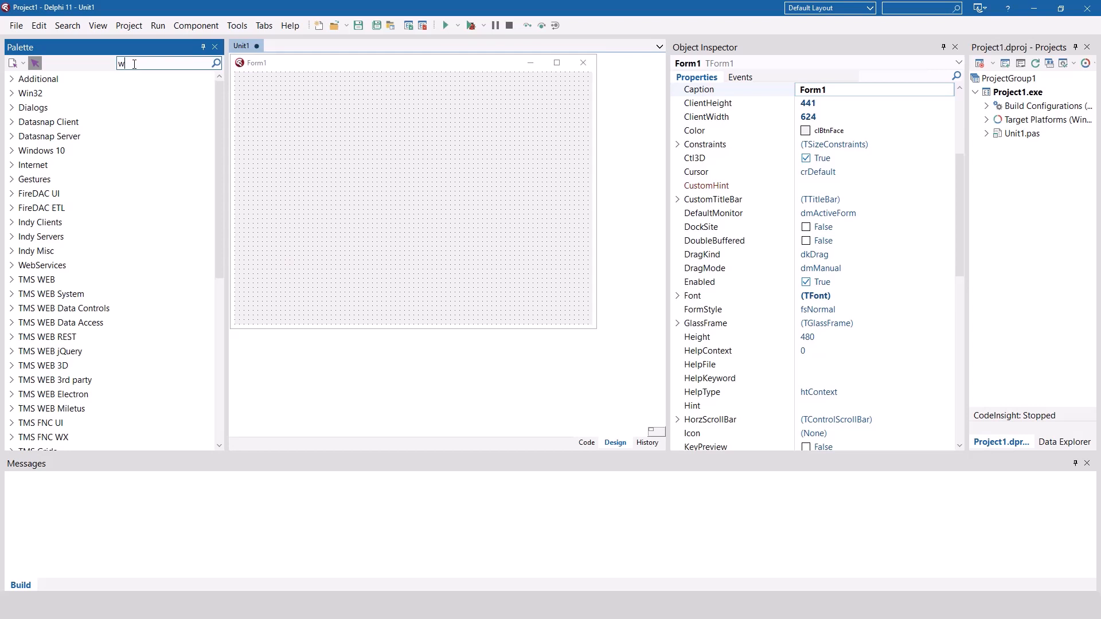
{"action": "type", "text": "xqr"}
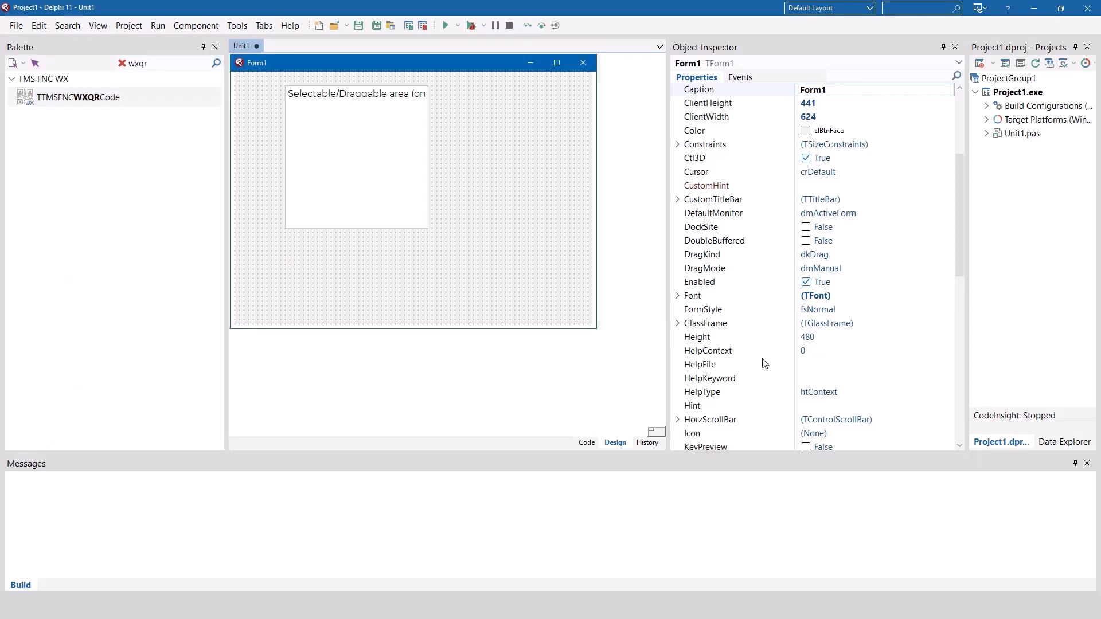
{"action": "left_click", "coordinate": [356, 154]}
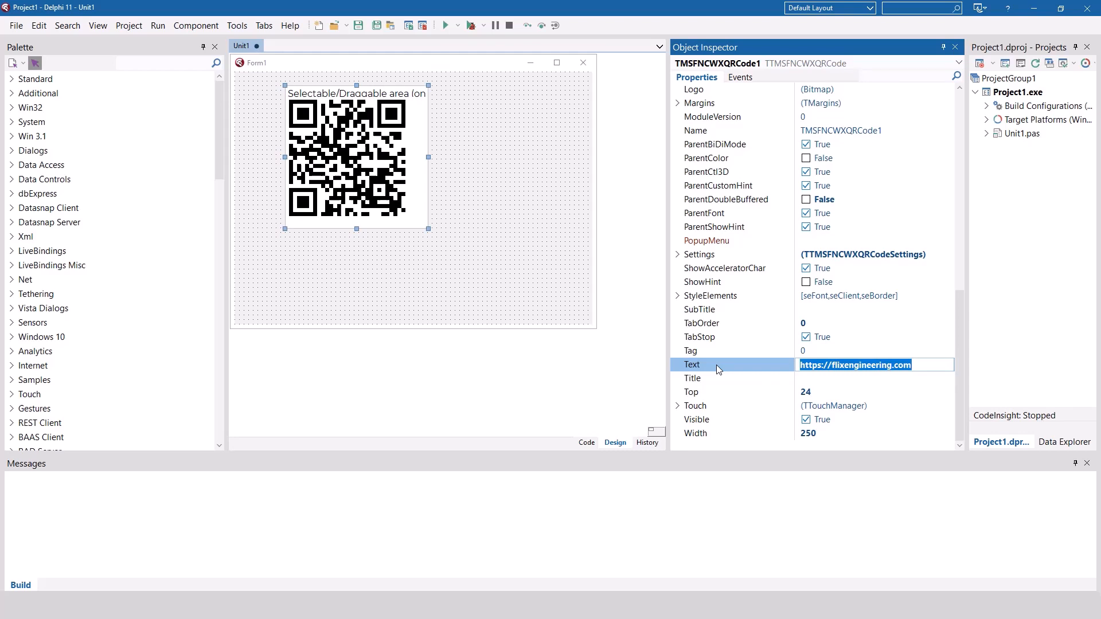
{"action": "mouse_move", "coordinate": [712, 359]}
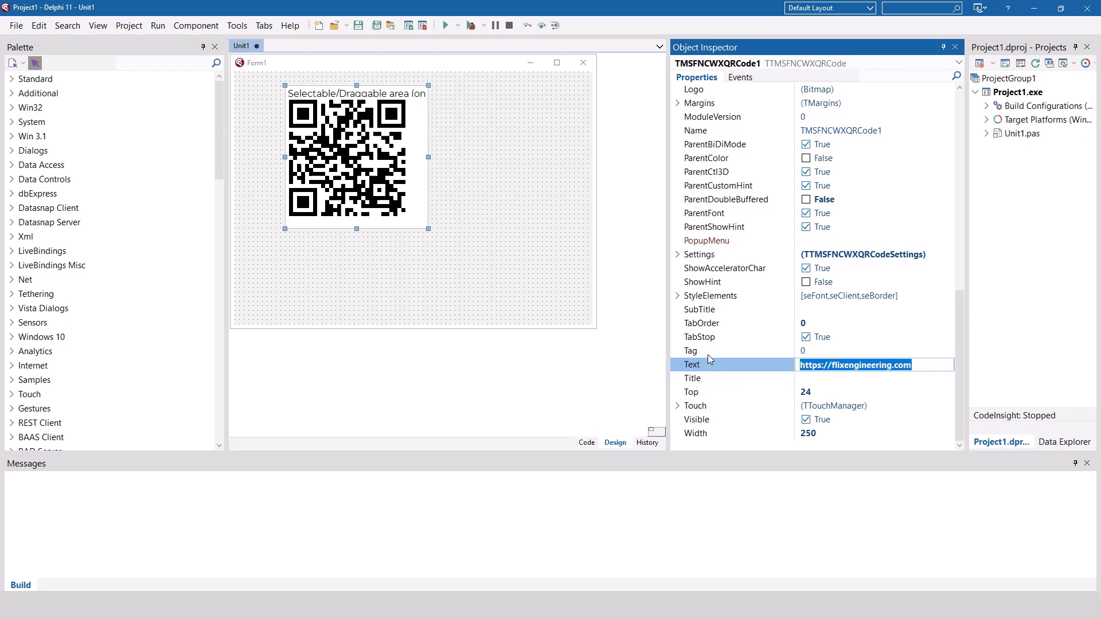
{"action": "mouse_move", "coordinate": [749, 300]}
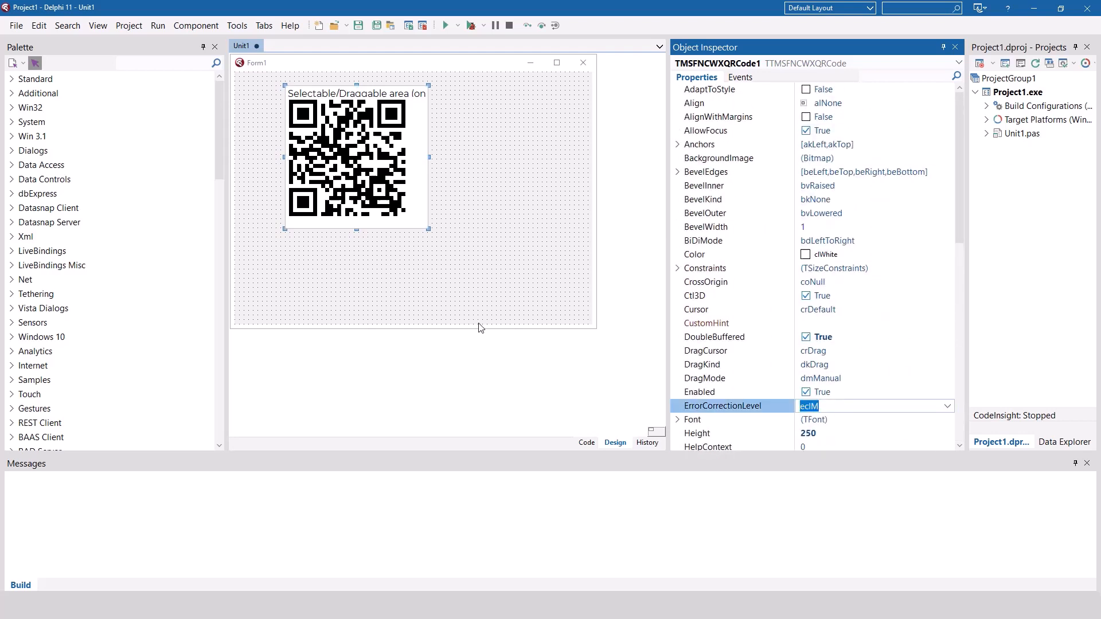
{"action": "mouse_move", "coordinate": [631, 404]}
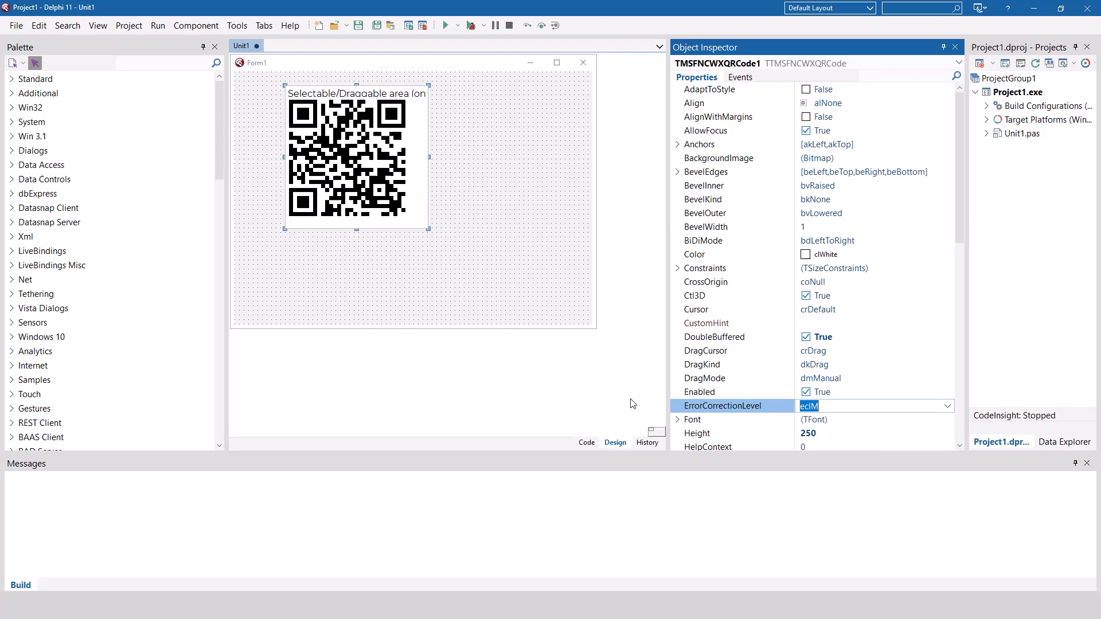
{"action": "mouse_move", "coordinate": [688, 417]}
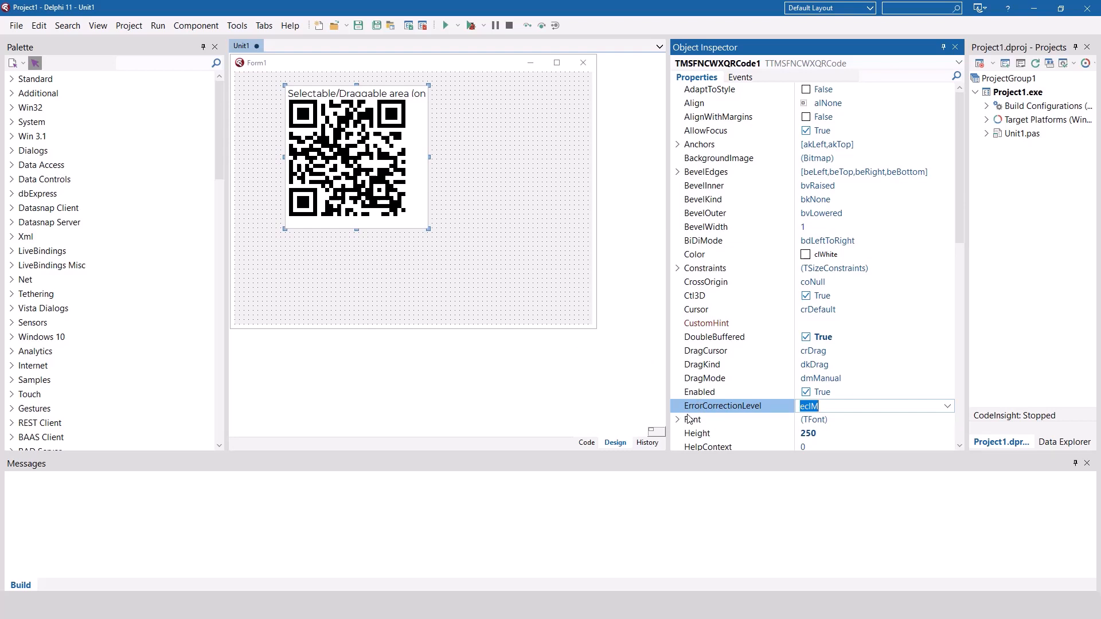
{"action": "scroll", "scroll_direction": "down", "scroll_amount": 3}
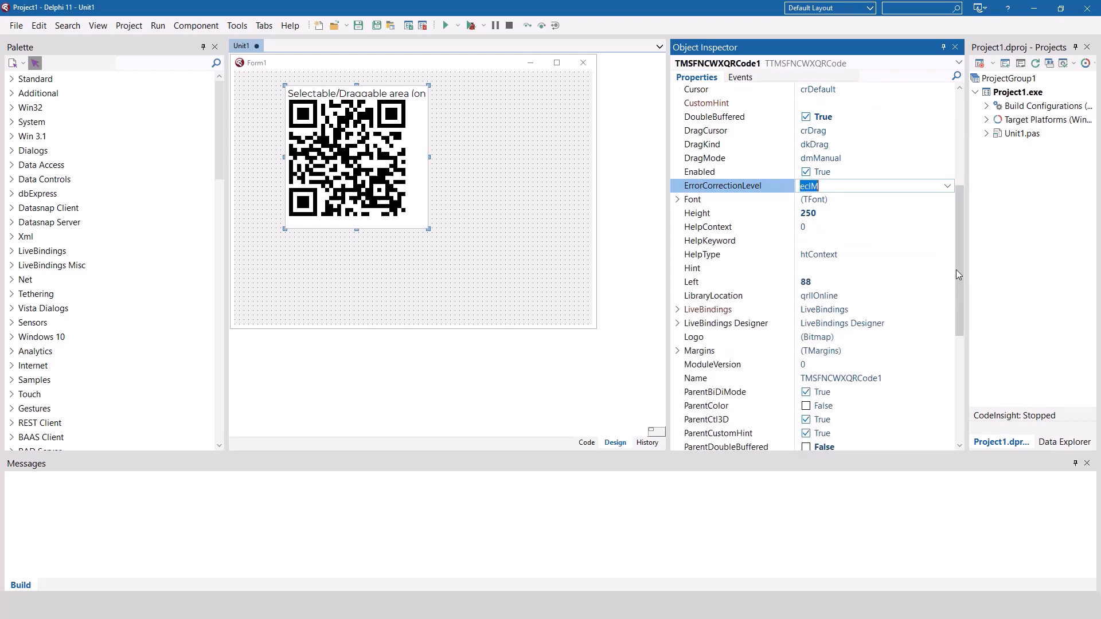
{"action": "left_click", "coordinate": [948, 186]}
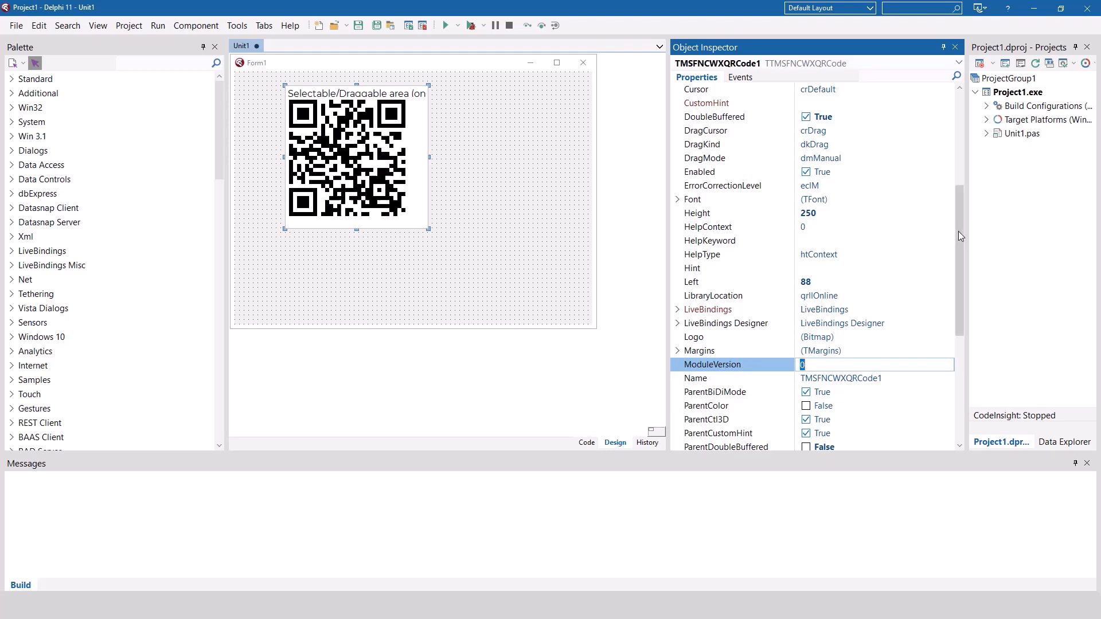
Step: Scroll through the expanded Settings sub-properties showing default colours and logo sizes
{"action": "scroll", "scroll_direction": "down", "scroll_amount": 3}
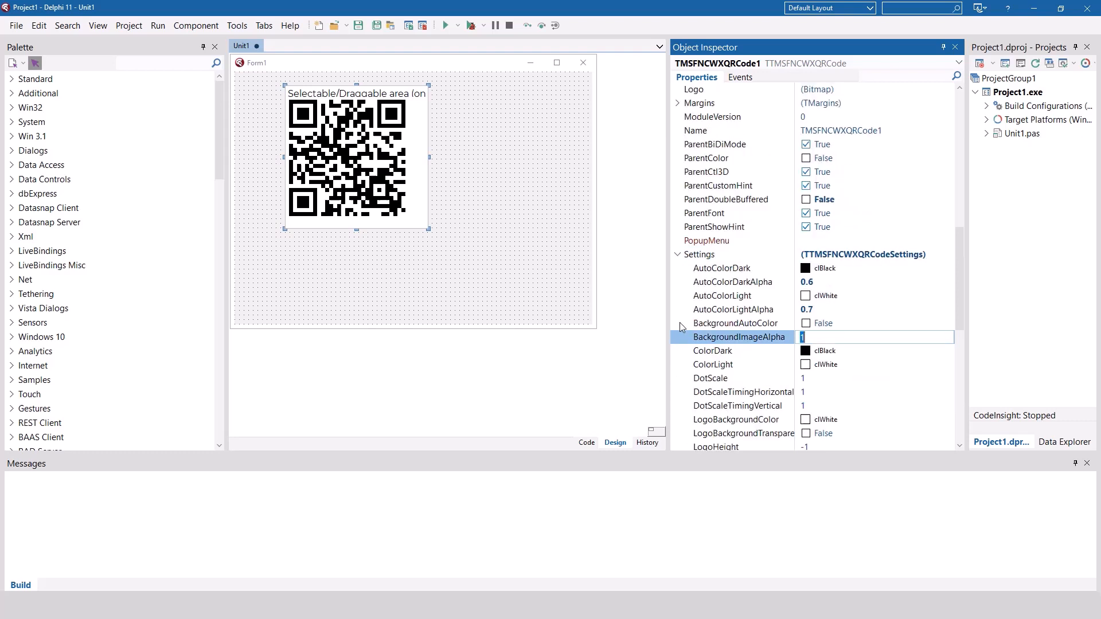
{"action": "scroll", "scroll_direction": "down", "scroll_amount": 3}
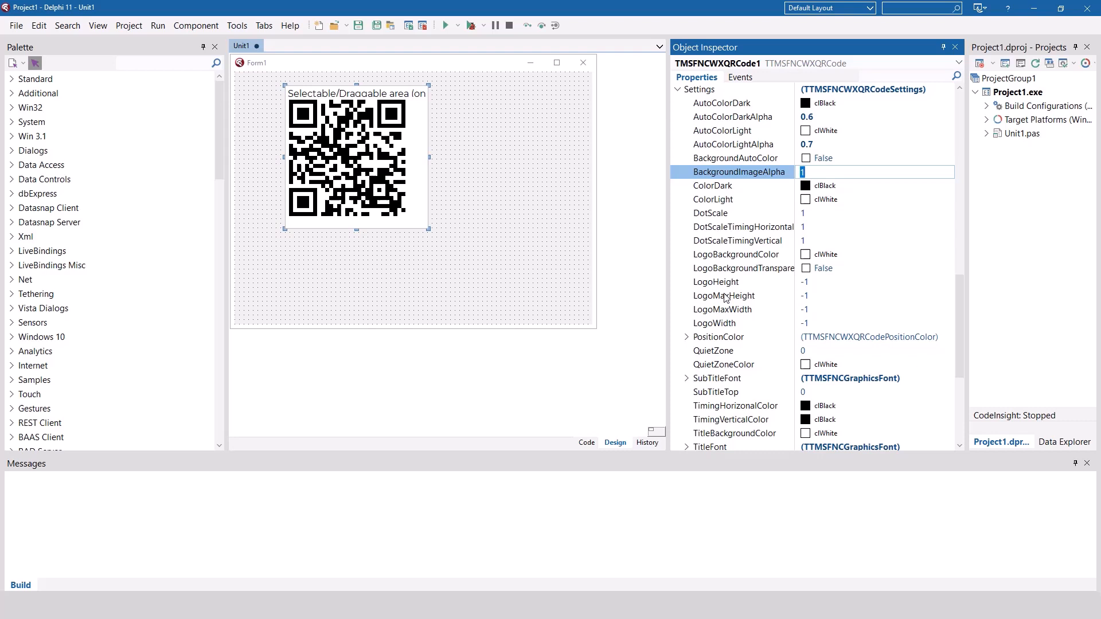
{"action": "scroll", "scroll_direction": "up", "scroll_amount": 3}
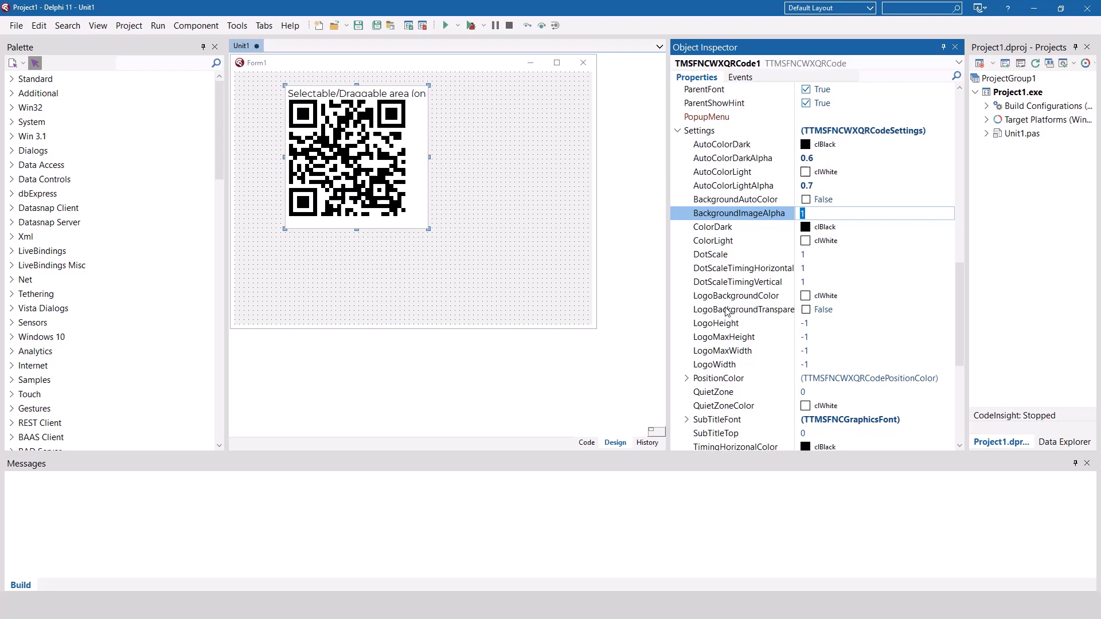
{"action": "scroll", "scroll_direction": "up", "scroll_amount": 3}
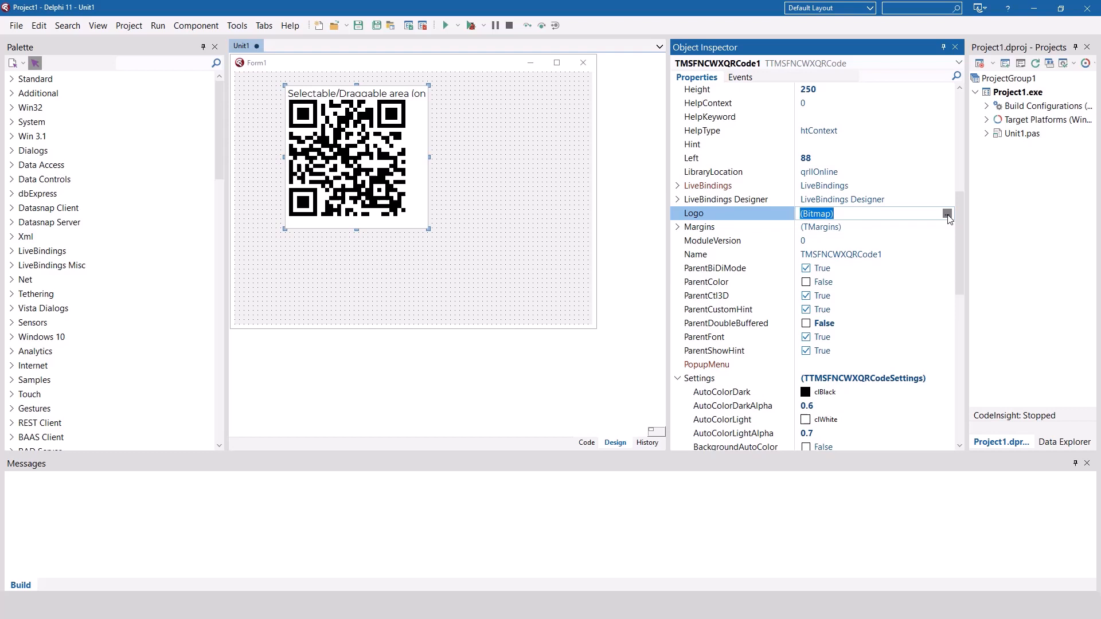
Step: Load the dollar-coin image as the QR code's centre Logo and confirm
{"action": "left_click", "coordinate": [946, 214]}
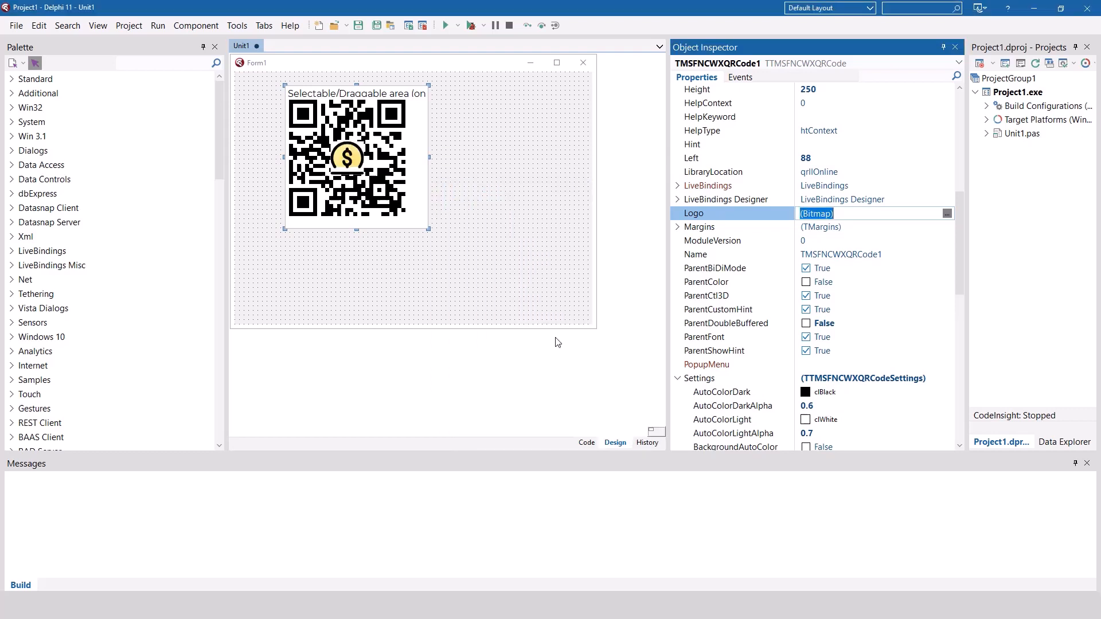
{"action": "left_click", "coordinate": [739, 77]}
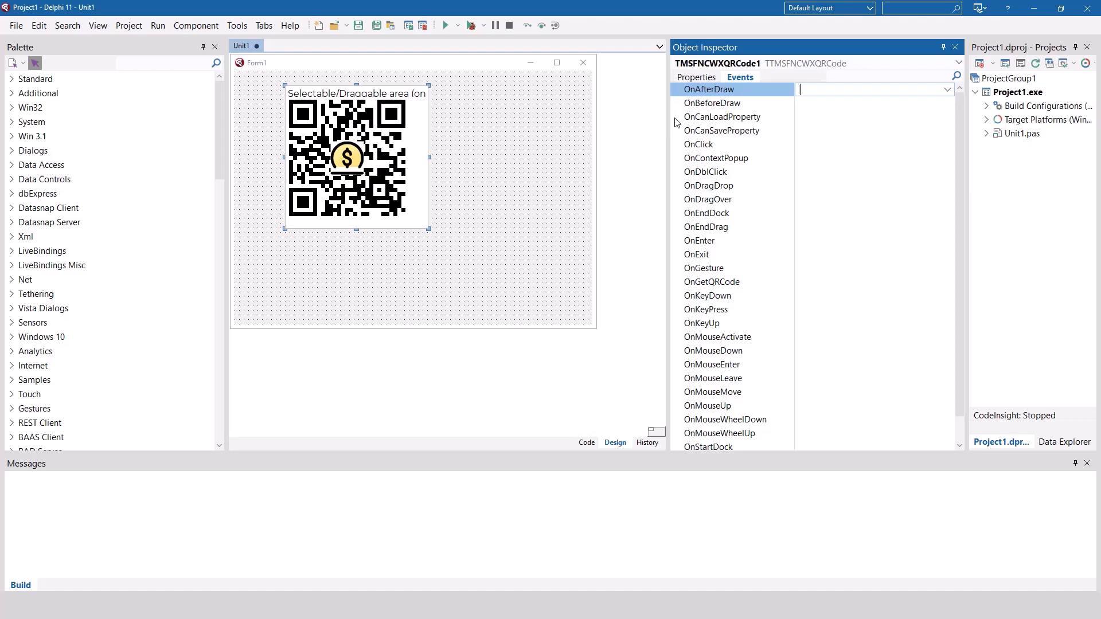
Step: Generate the empty OnGetQRCode handler with Sender and ABitmap parameters in the code editor
{"action": "left_click", "coordinate": [711, 282]}
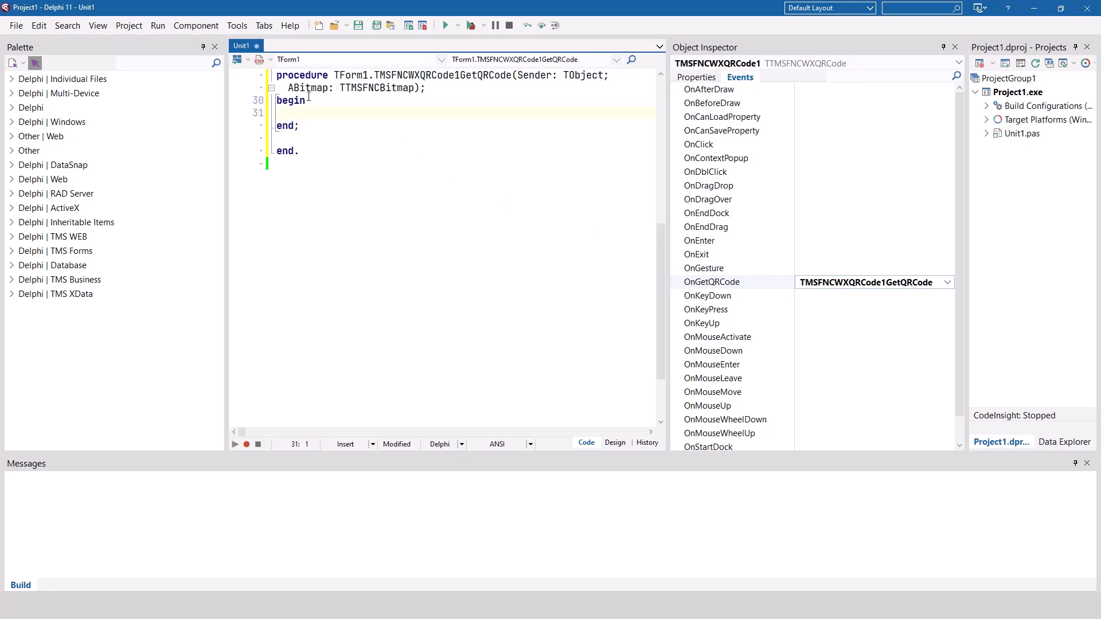
{"action": "double_click", "coordinate": [307, 87]}
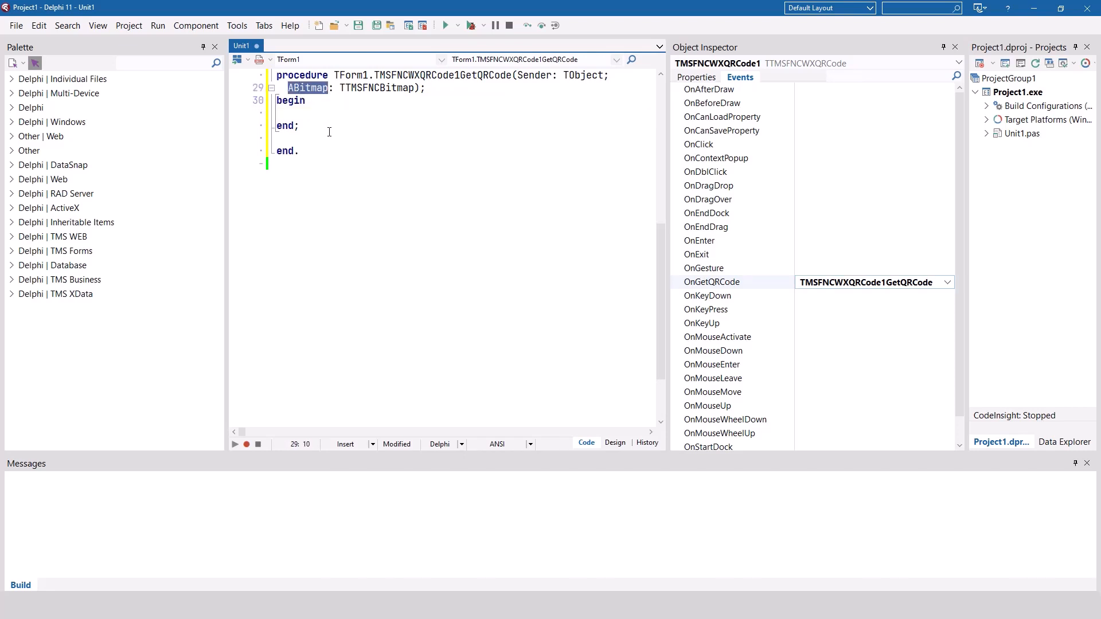